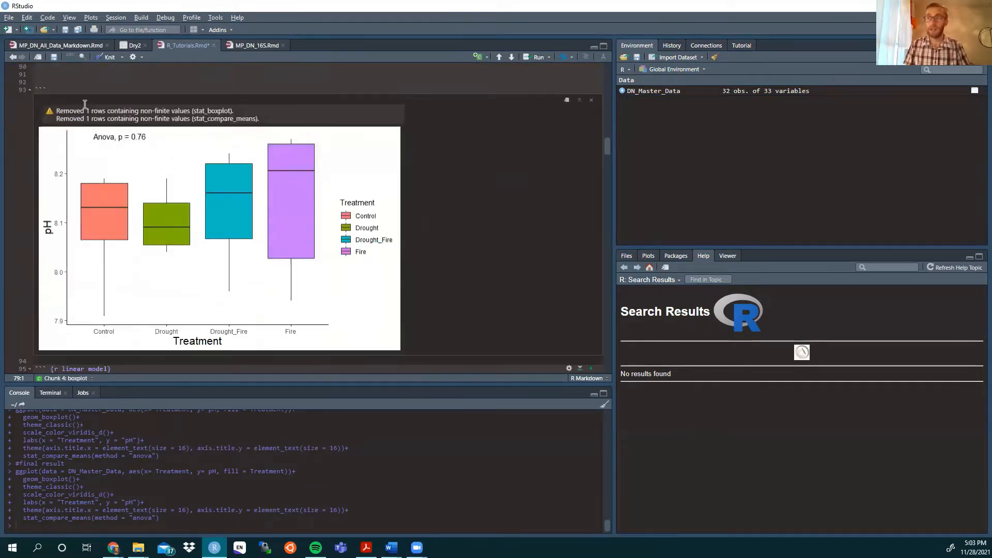
{"action": "mouse_move", "coordinate": [247, 283]}
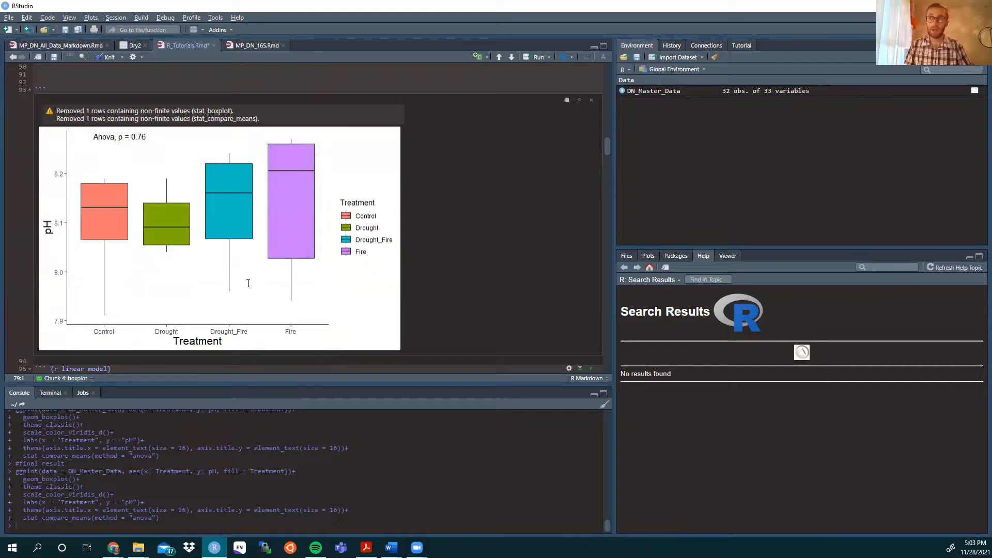
{"action": "mouse_move", "coordinate": [110, 296]}
{"action": "type", "text": "png(\"\")"}
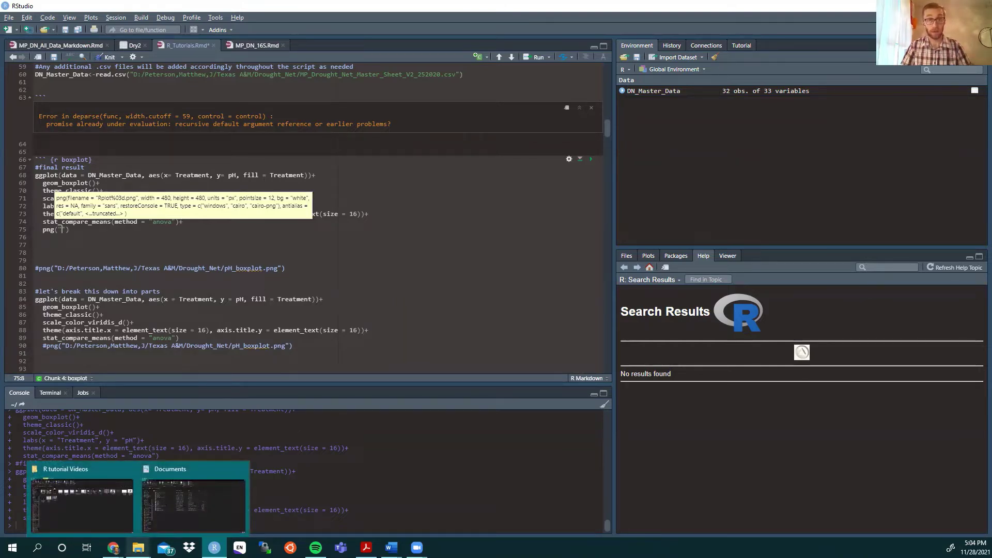
- Bring up the R tutorial Videos folder window from the taskbar
{"action": "left_click", "coordinate": [81, 503]}
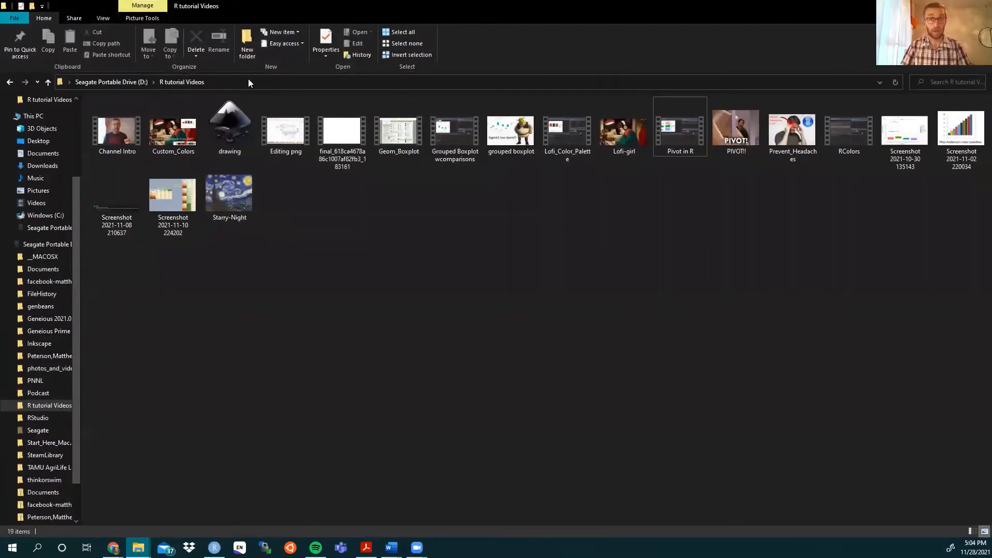
{"action": "left_click", "coordinate": [172, 129]}
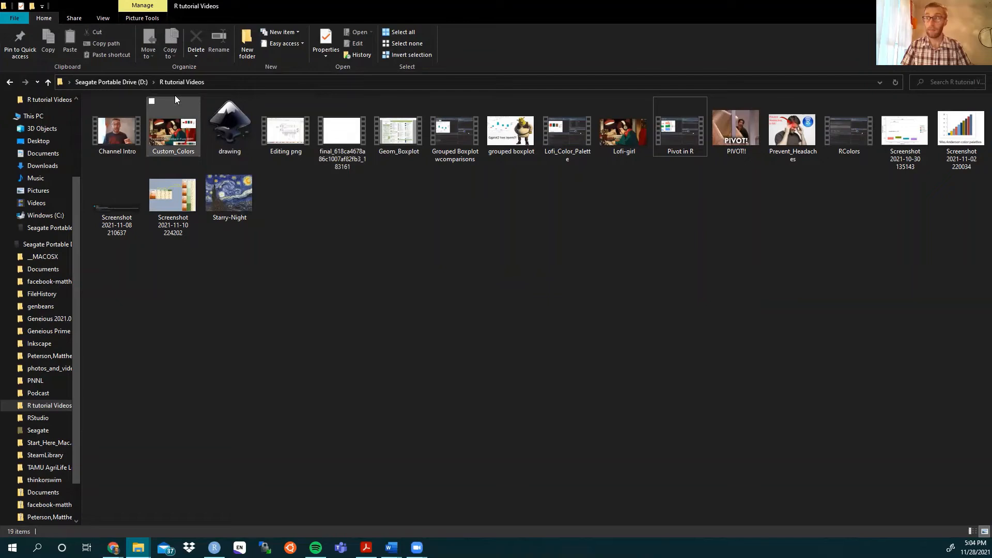
{"action": "left_click", "coordinate": [245, 365]}
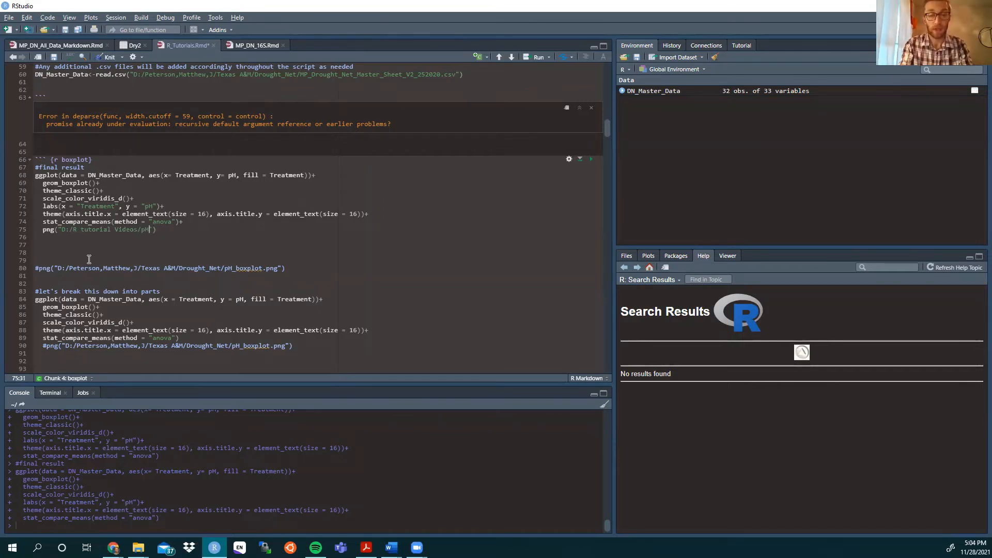
- Finish typing the png() path "D:/R tutorial Videos/pH_boxplot.png"
{"action": "type", "text": "_boxplot.png"}
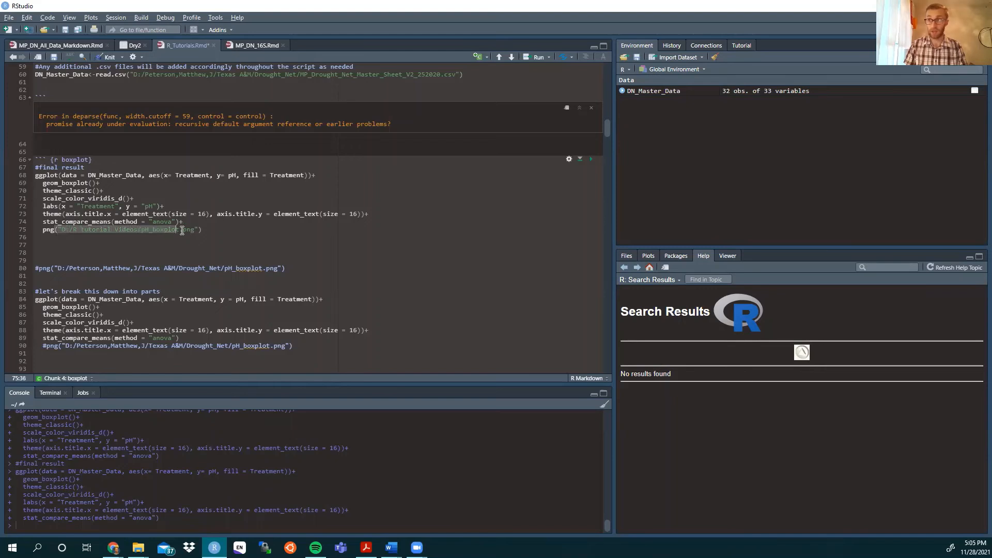
- Run the boxplot chunk to write pH_boxplot.png
{"action": "left_click", "coordinate": [40, 175]}
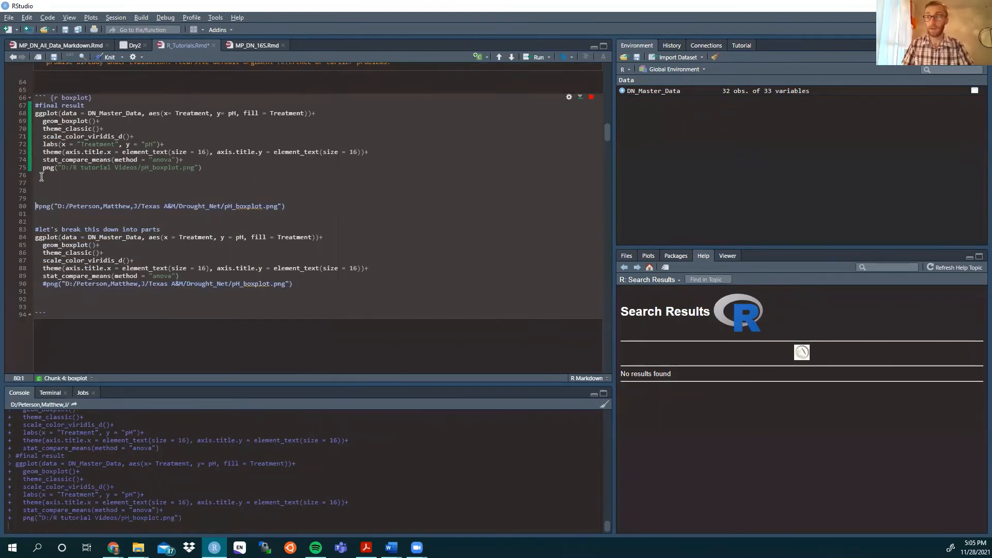
{"action": "scroll", "scroll_direction": "down", "scroll_amount": 3}
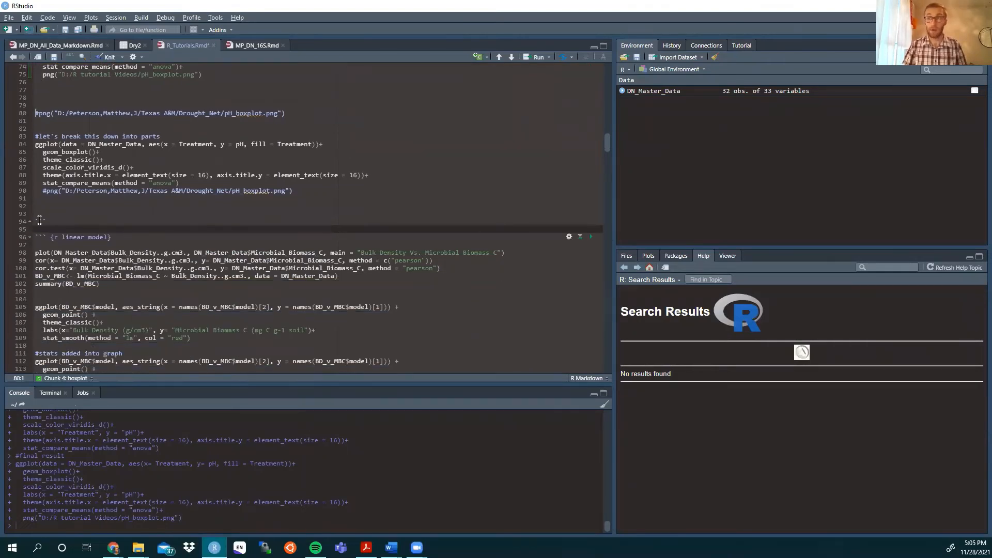
{"action": "mouse_move", "coordinate": [177, 204]}
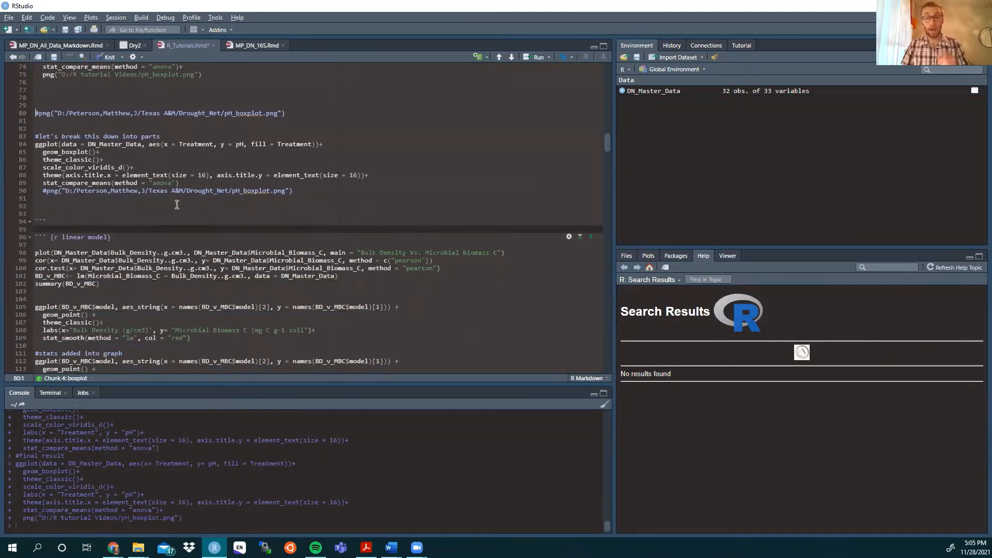
{"action": "mouse_move", "coordinate": [176, 204]}
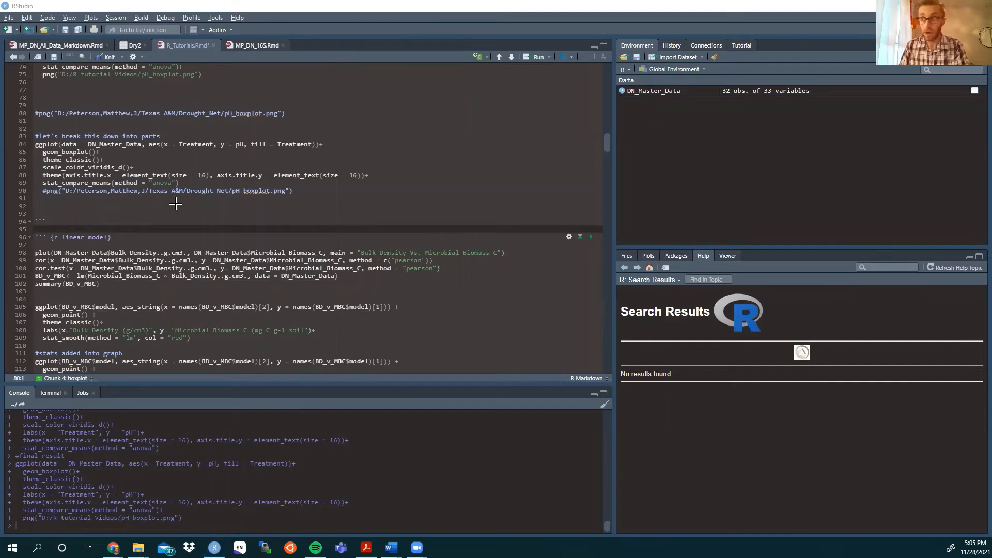
- Open pH_boxplot.png from the R tutorial Videos folder
{"action": "left_click", "coordinate": [136, 547]}
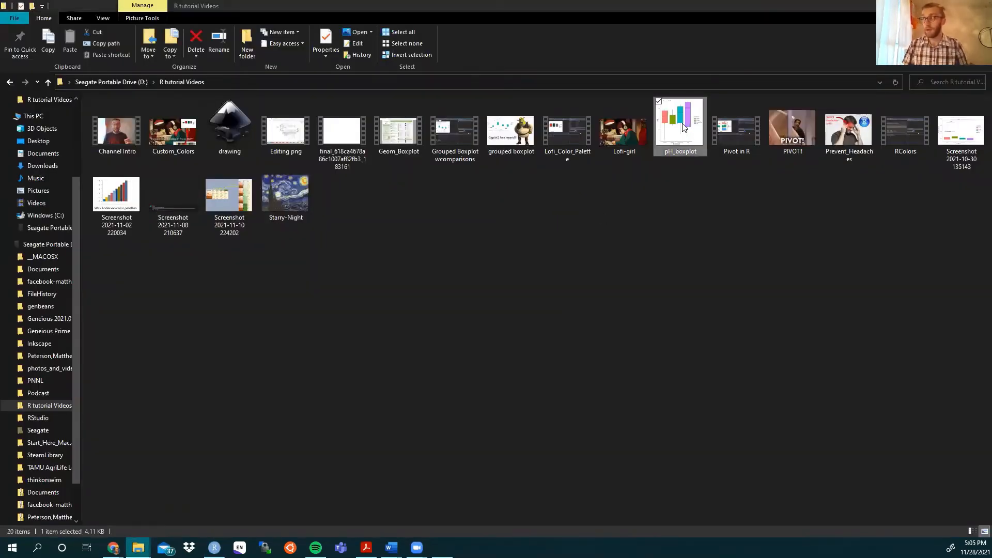
{"action": "double_click", "coordinate": [679, 127]}
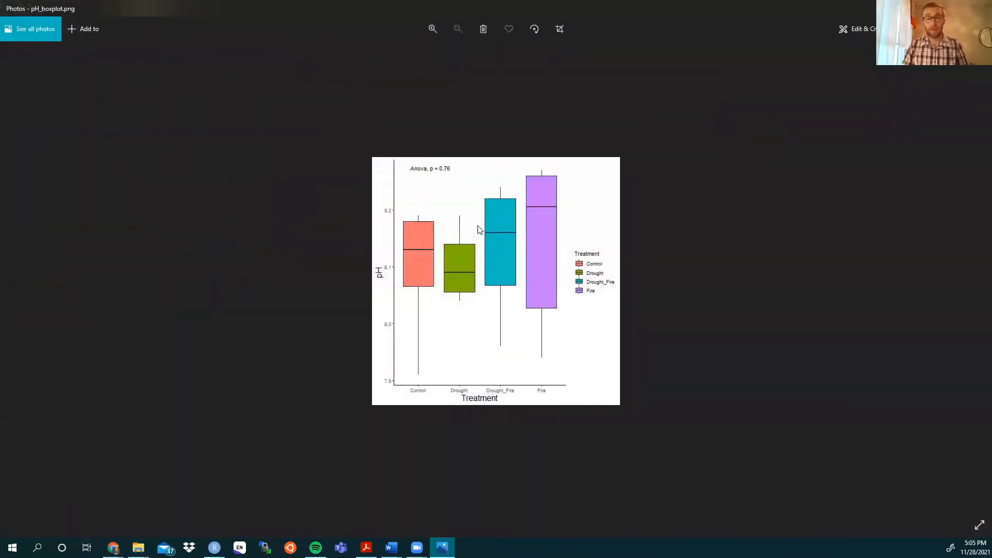